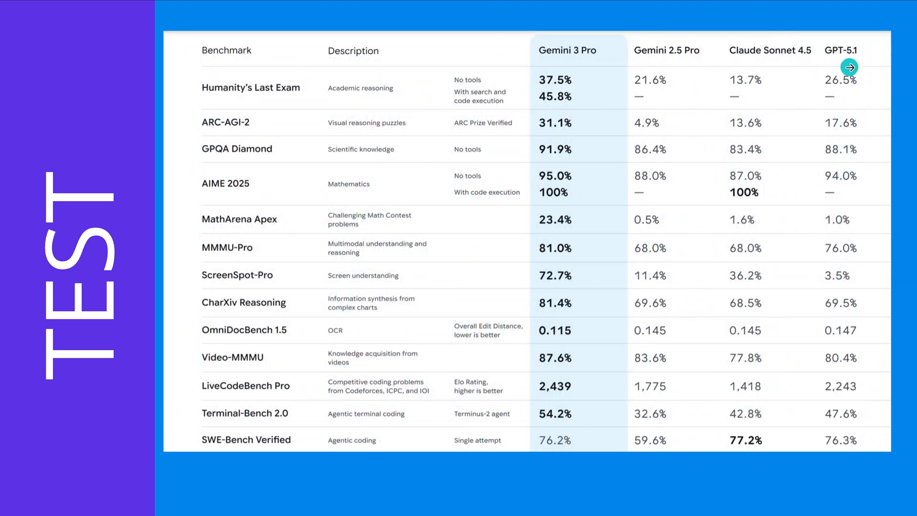
{"action": "mouse_move", "coordinate": [686, 68]}
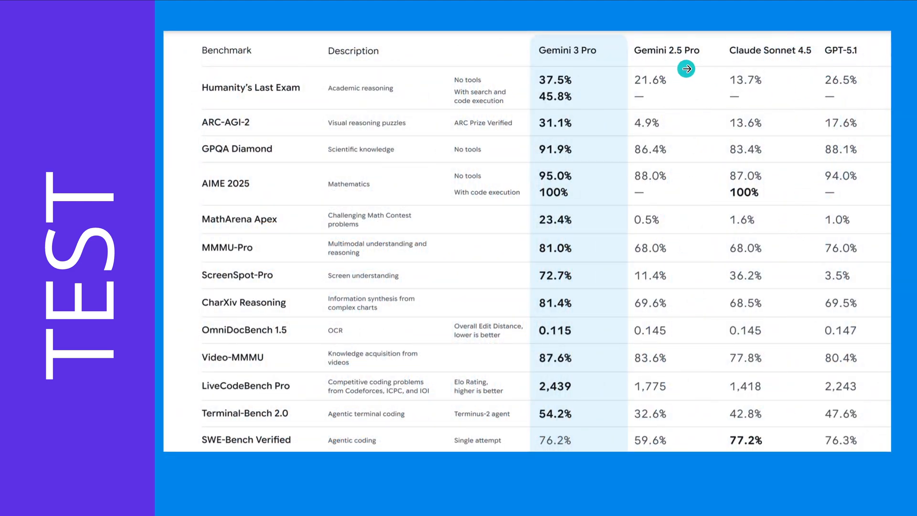
- Reveal the Additional Complexity Clues column and move on to the Gemini 3 Pro Preview chat
{"action": "left_click", "coordinate": [686, 69]}
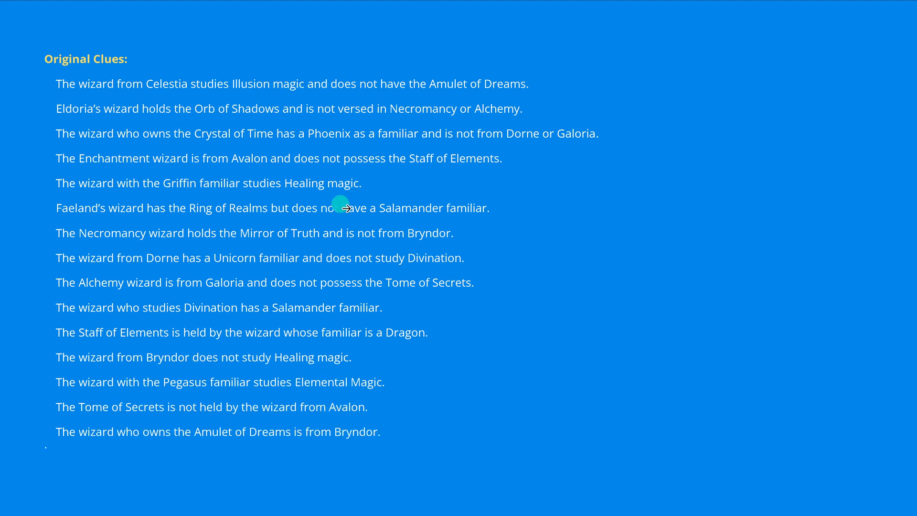
{"action": "mouse_move", "coordinate": [550, 233]}
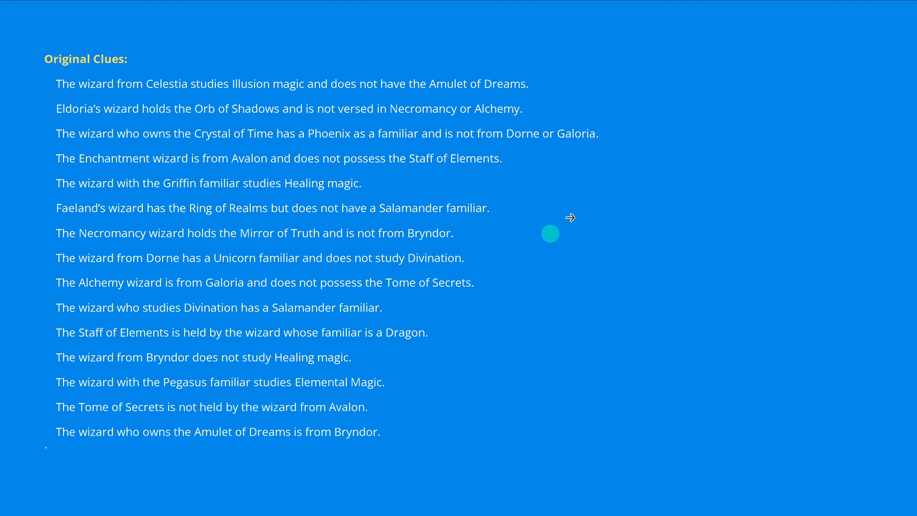
{"action": "mouse_move", "coordinate": [578, 135]}
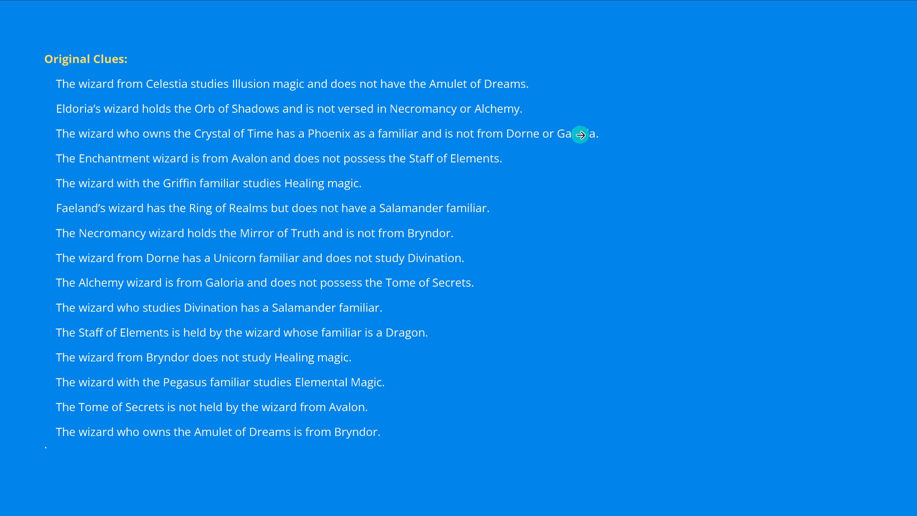
{"action": "mouse_move", "coordinate": [641, 87]}
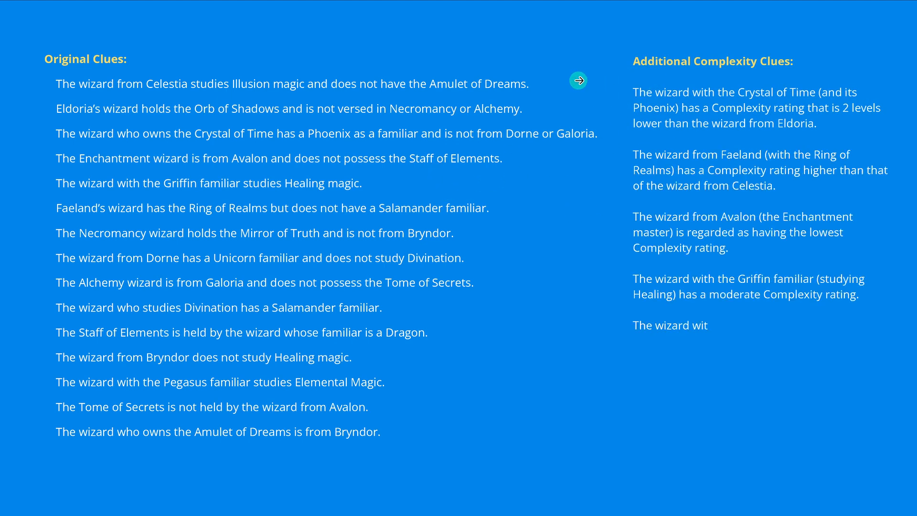
{"action": "left_click", "coordinate": [579, 80]}
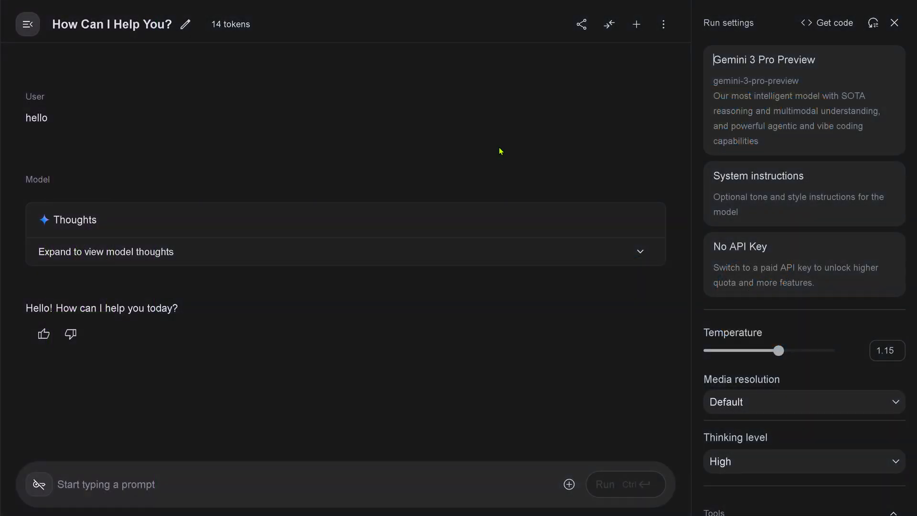
{"action": "mouse_move", "coordinate": [730, 64]}
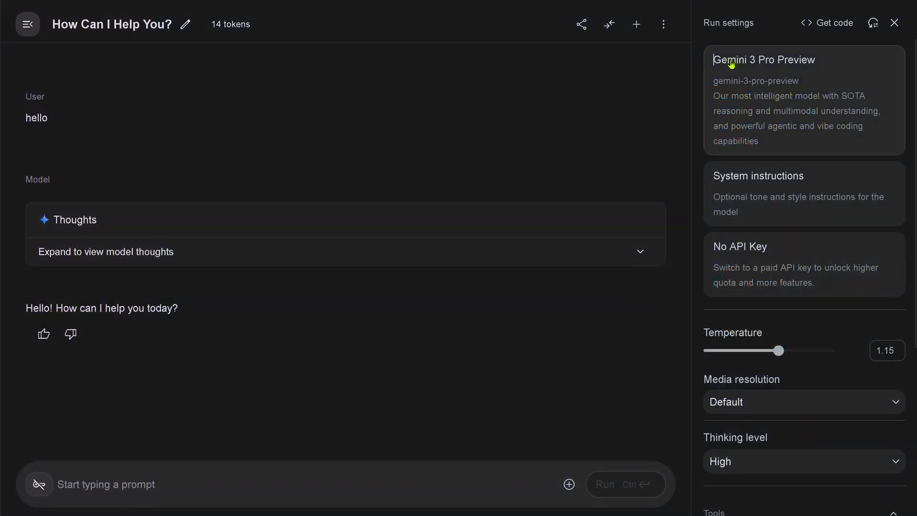
{"action": "mouse_move", "coordinate": [789, 130]}
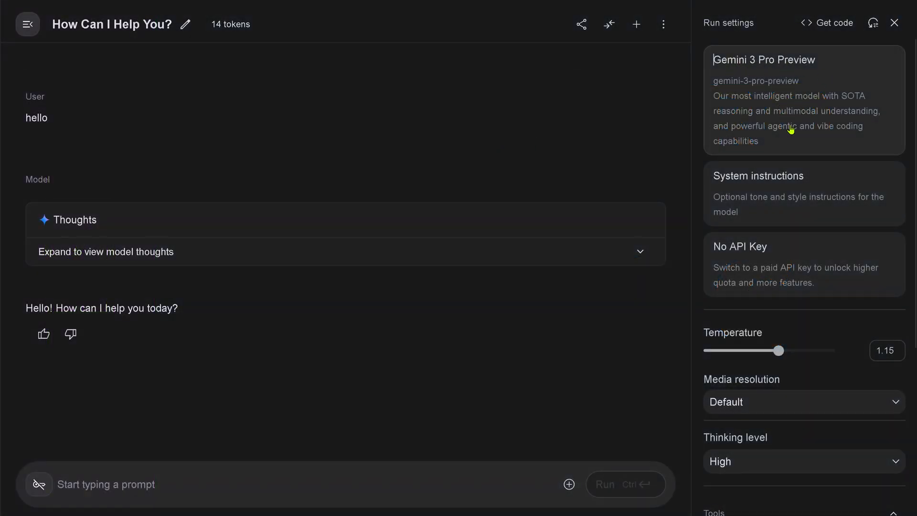
{"action": "mouse_move", "coordinate": [754, 269]}
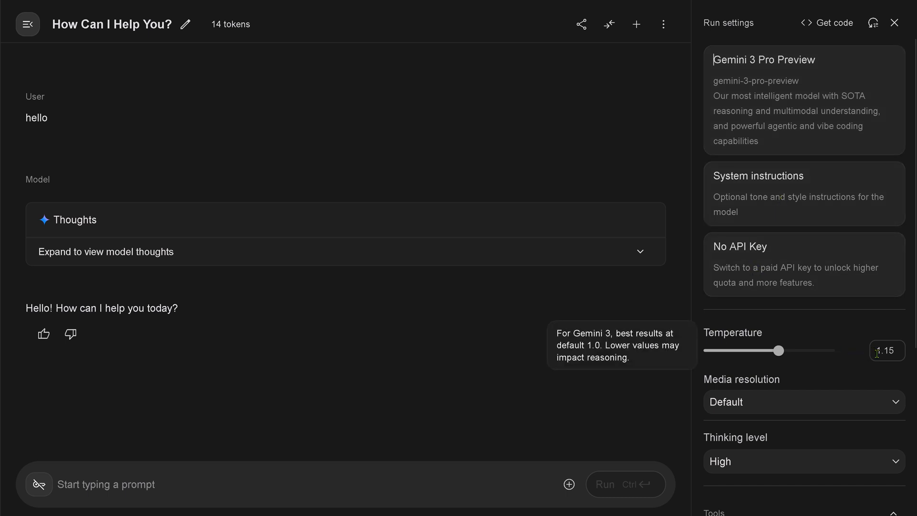
- Paste the wizard logic puzzle into the Gemini 3 Pro Preview prompt box
{"action": "left_click", "coordinate": [801, 402]}
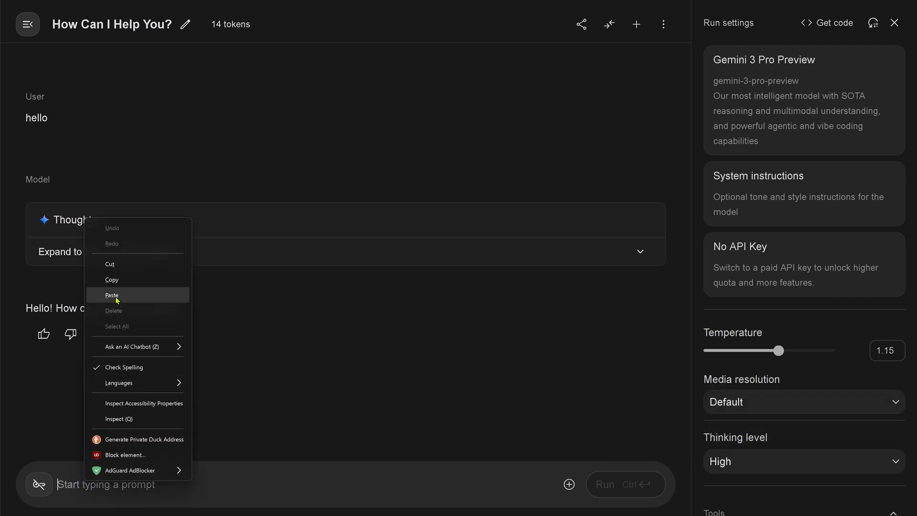
{"action": "left_click", "coordinate": [111, 295]}
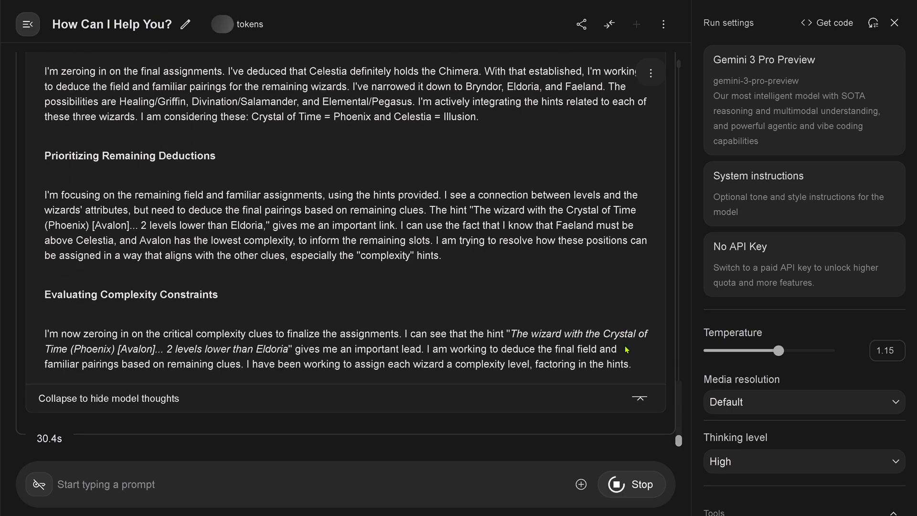
- Follow Gemini's streaming thoughts until it begins deducing Dorne as the Necromancer
{"action": "scroll", "scroll_direction": "down", "scroll_amount": 3}
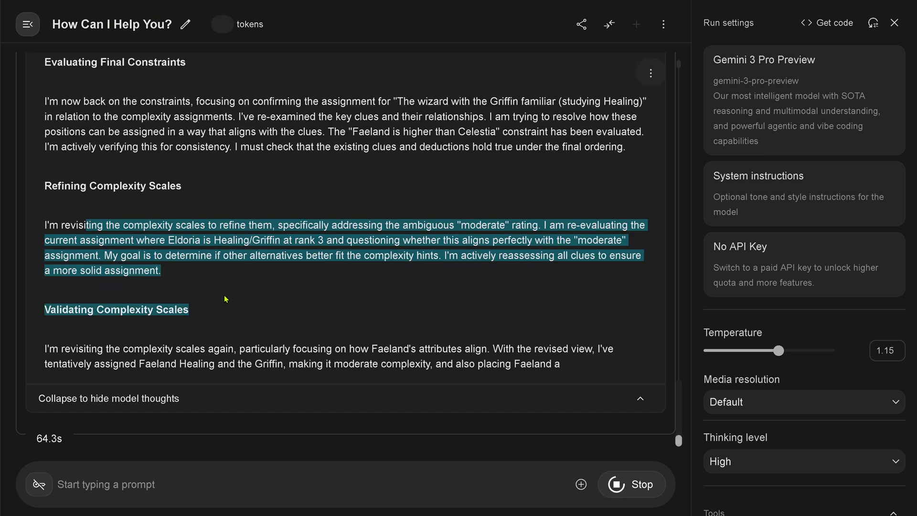
{"action": "scroll", "scroll_direction": "down", "scroll_amount": 3}
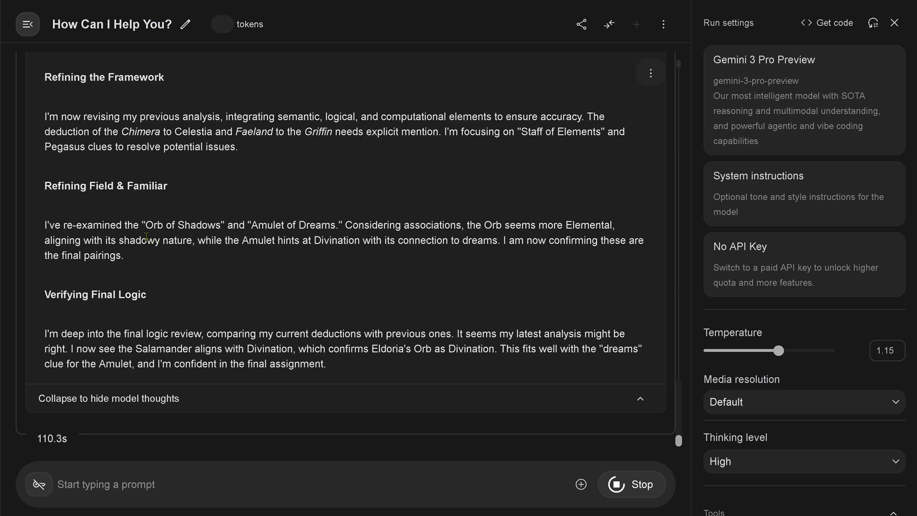
{"action": "scroll", "scroll_direction": "down", "scroll_amount": 3}
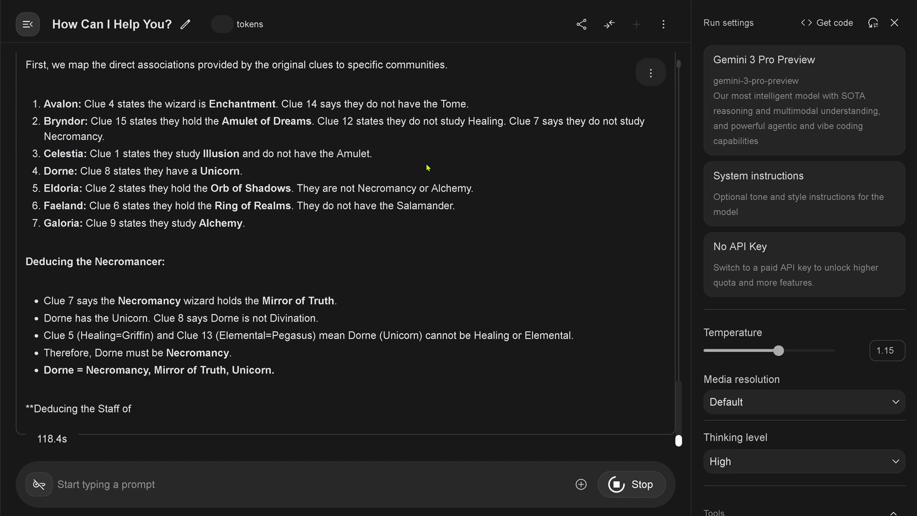
- Read the deduction down to the Final Solution Table assigning all seven wizards
{"action": "scroll", "scroll_direction": "down", "scroll_amount": 3}
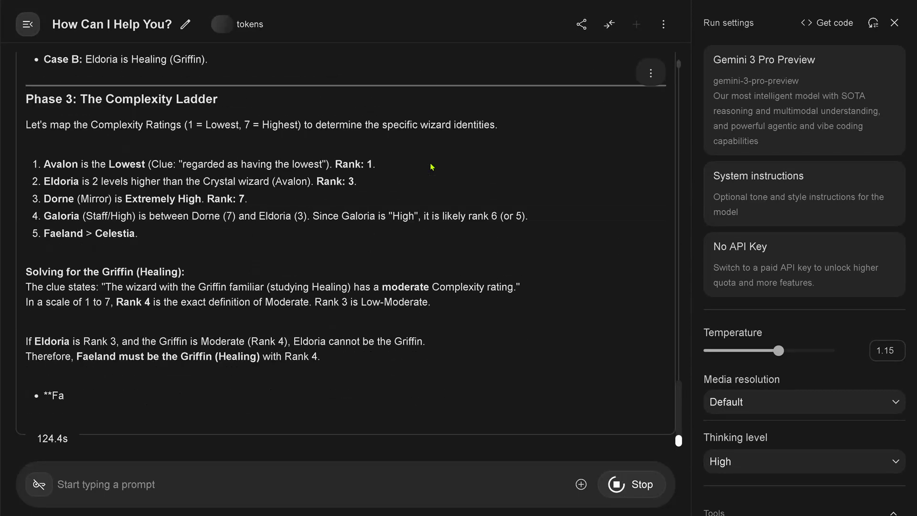
{"action": "scroll", "scroll_direction": "down", "scroll_amount": 3}
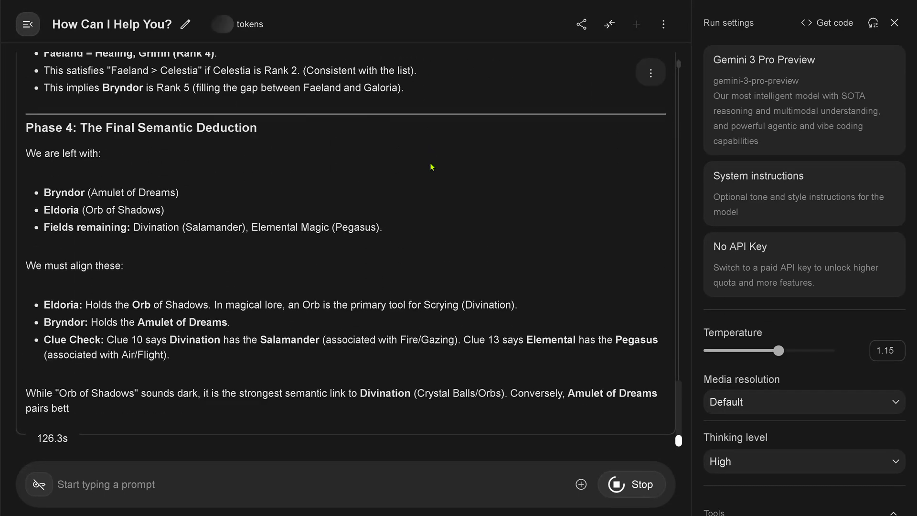
{"action": "scroll", "scroll_direction": "down", "scroll_amount": 3}
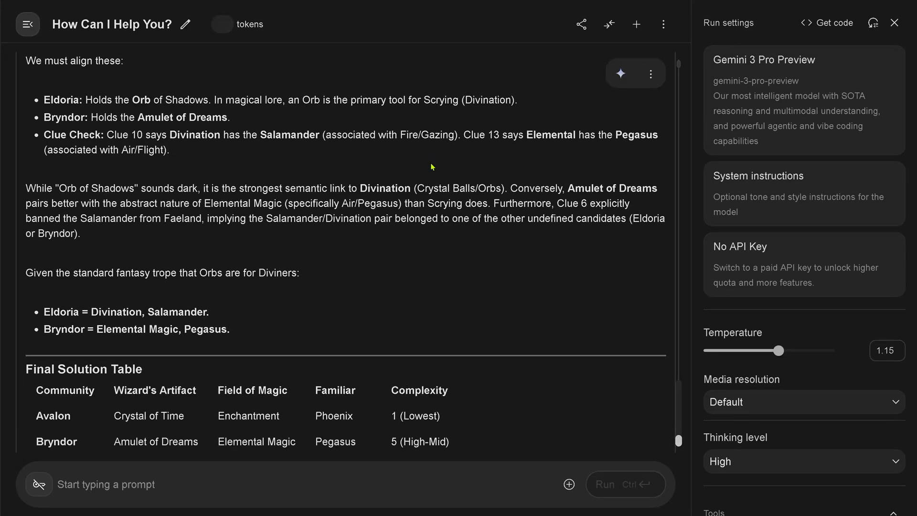
{"action": "scroll", "scroll_direction": "down", "scroll_amount": 3}
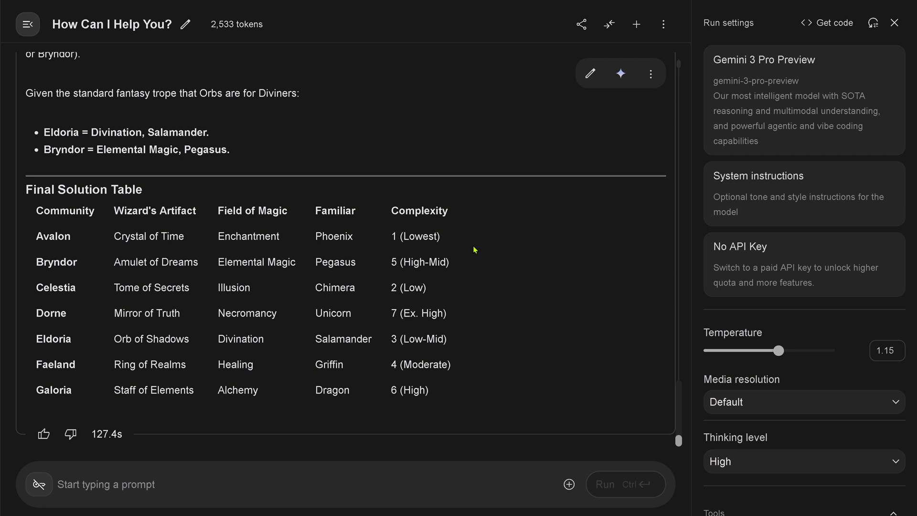
{"action": "mouse_move", "coordinate": [185, 467]}
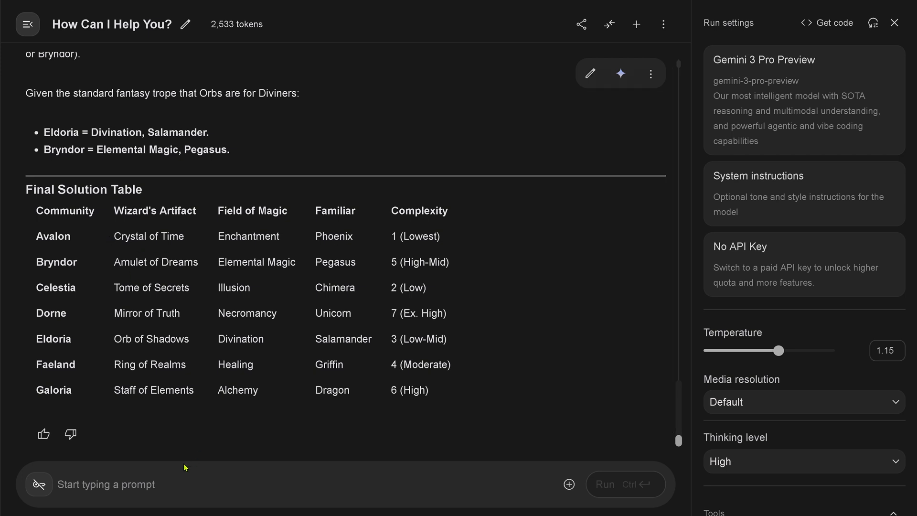
{"action": "mouse_move", "coordinate": [89, 408]}
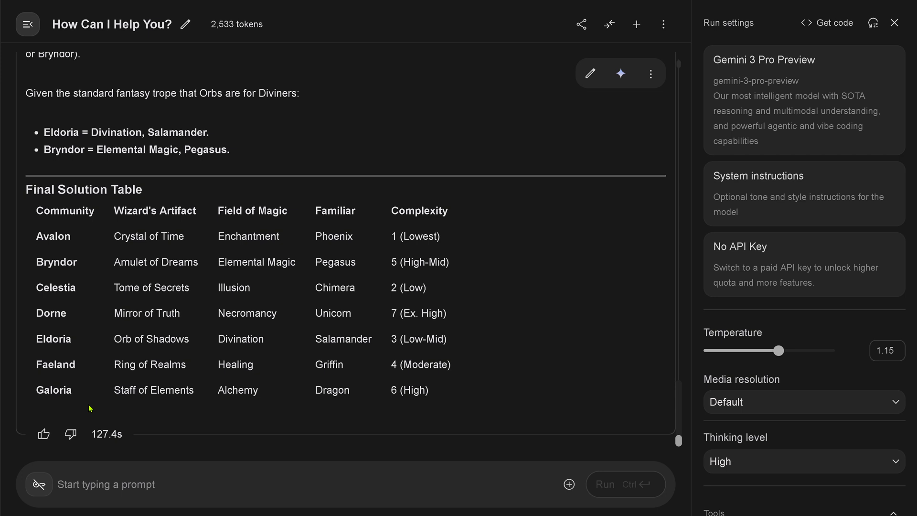
{"action": "mouse_move", "coordinate": [184, 247]}
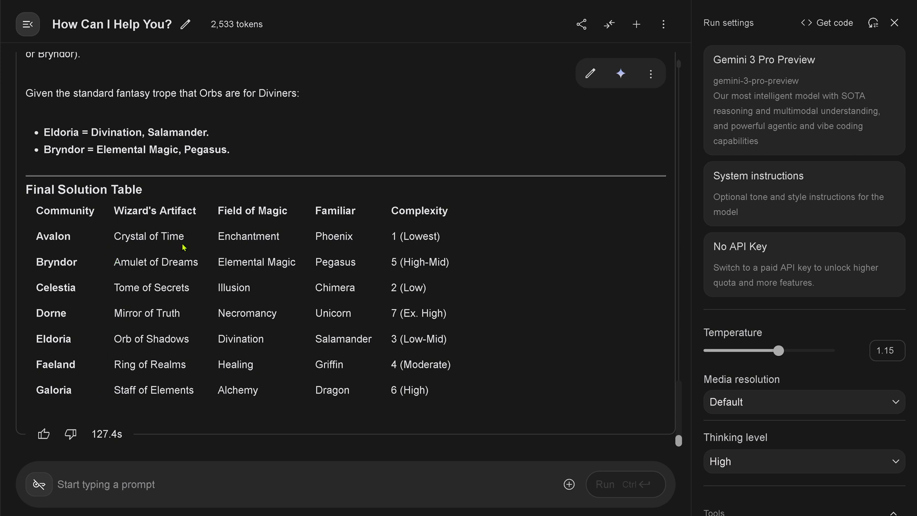
{"action": "mouse_move", "coordinate": [75, 360]}
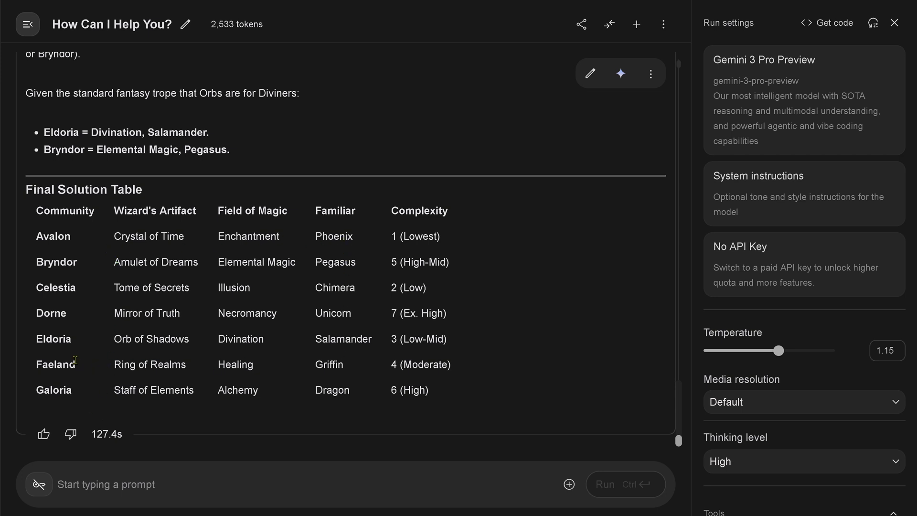
{"action": "mouse_move", "coordinate": [427, 386]}
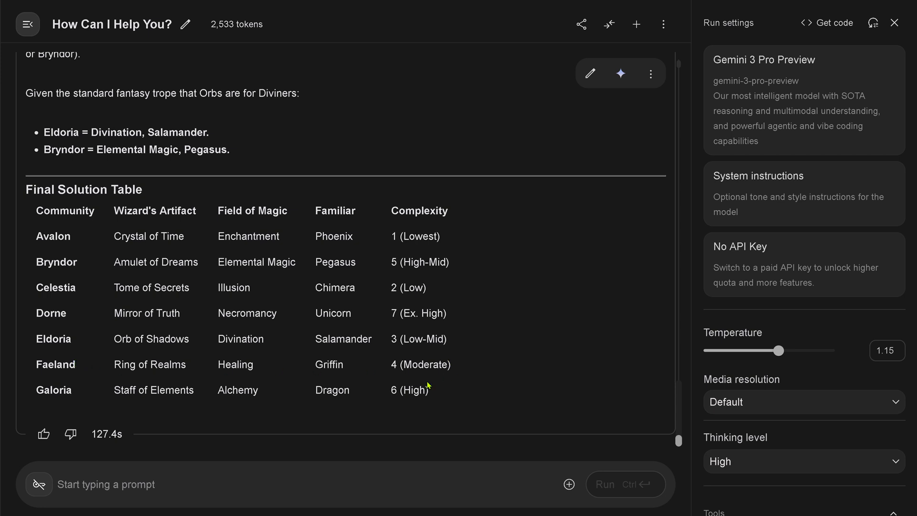
{"action": "mouse_move", "coordinate": [418, 287]}
{"action": "type", "text": "verify your results. is there maybe another valid solution?"}
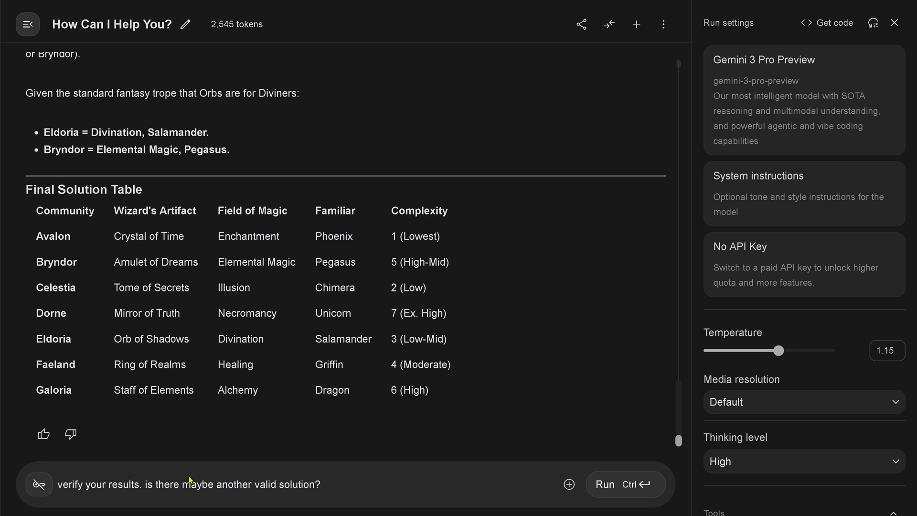
{"action": "mouse_move", "coordinate": [606, 492]}
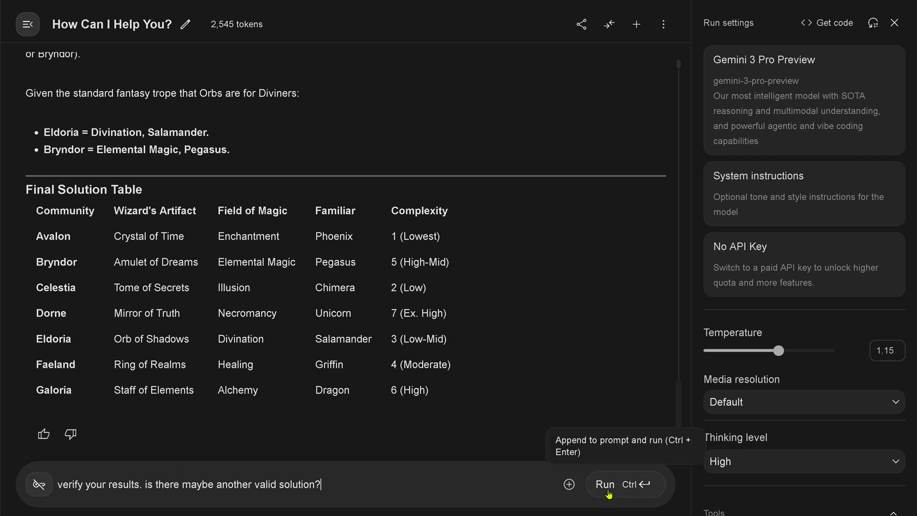
- Send the verification question and follow Gemini's thoughts on an alternative solution table
{"action": "left_click", "coordinate": [603, 483]}
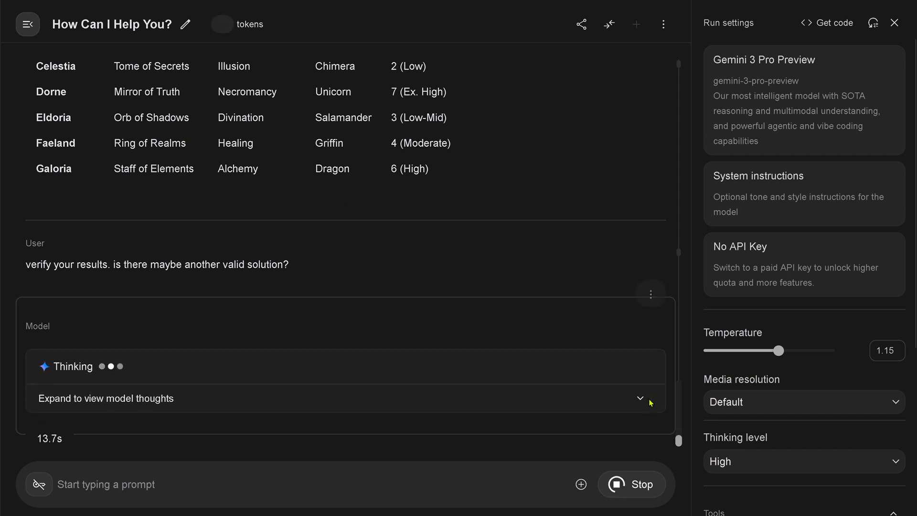
{"action": "left_click", "coordinate": [106, 399]}
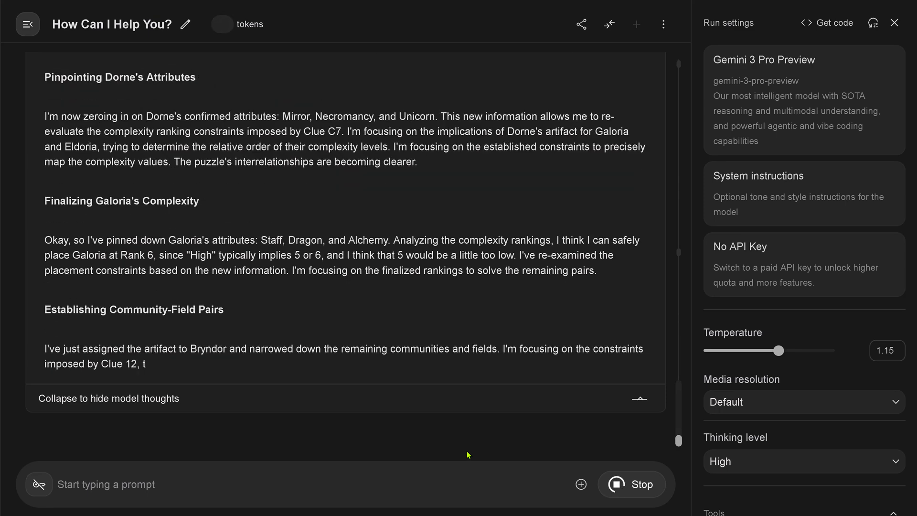
{"action": "scroll", "scroll_direction": "down", "scroll_amount": 3}
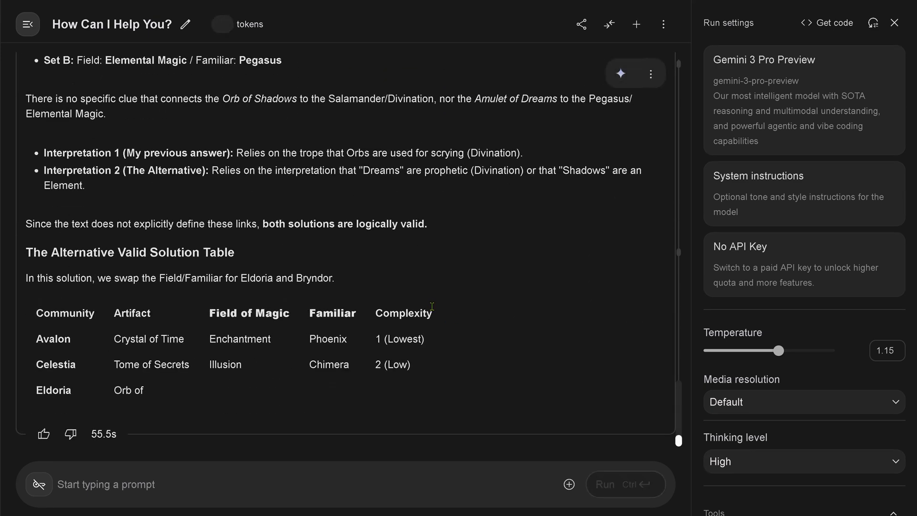
{"action": "scroll", "scroll_direction": "down", "scroll_amount": 3}
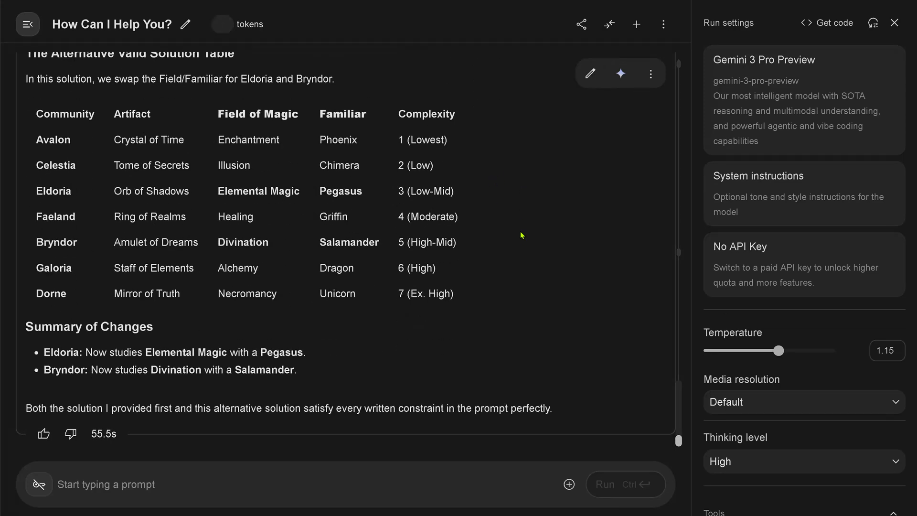
{"action": "mouse_move", "coordinate": [77, 403]}
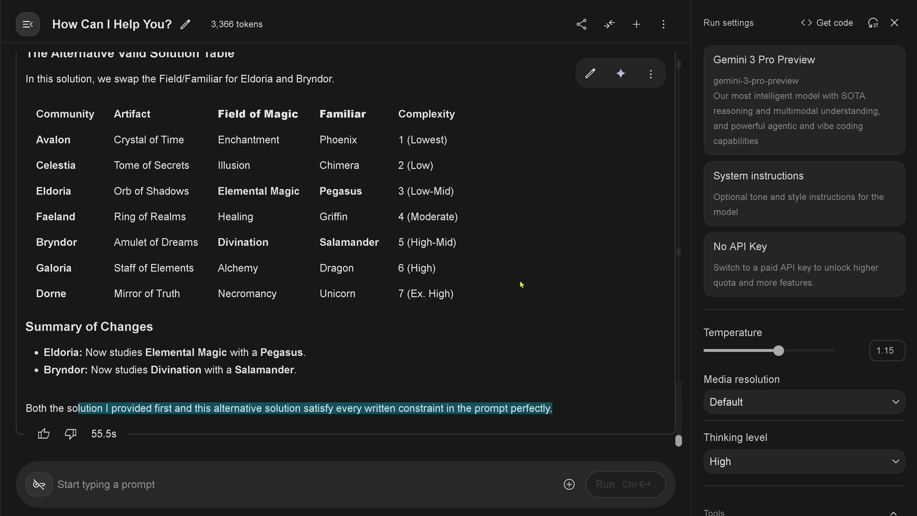
{"action": "scroll", "scroll_direction": "up", "scroll_amount": 3}
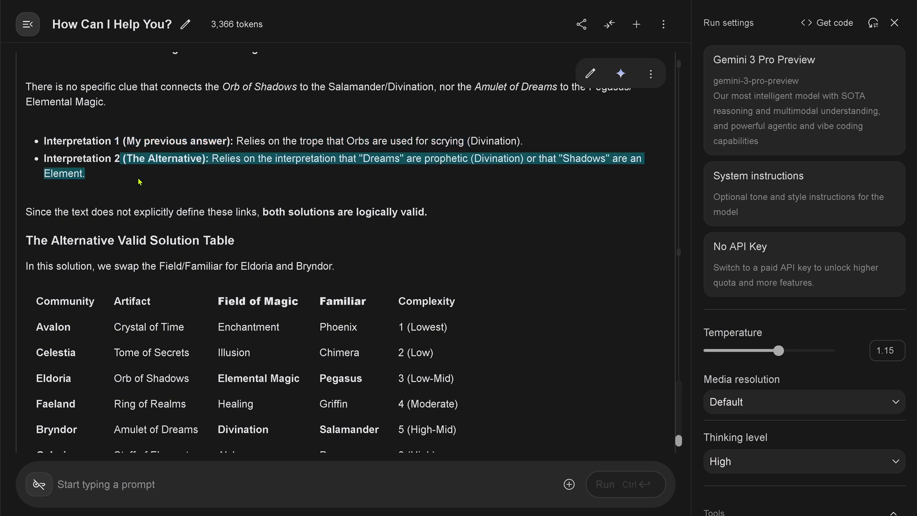
{"action": "mouse_move", "coordinate": [86, 239]}
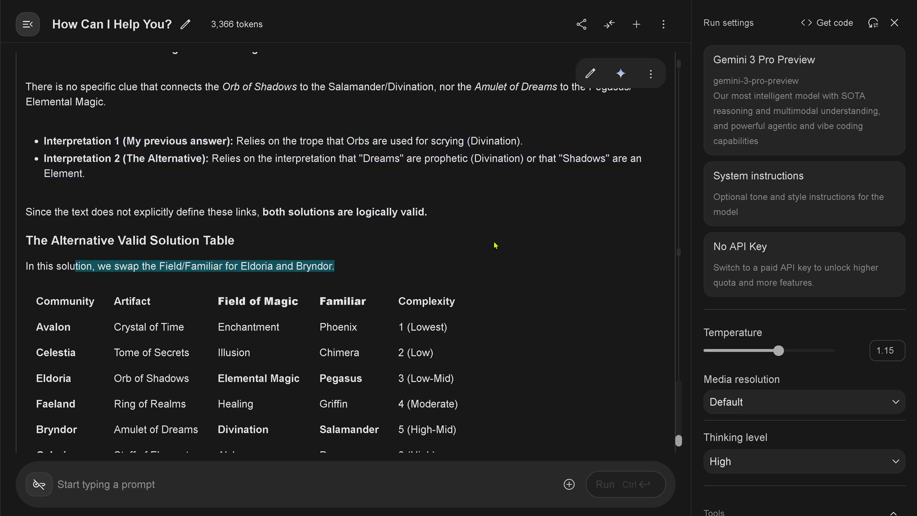
{"action": "scroll", "scroll_direction": "down", "scroll_amount": 3}
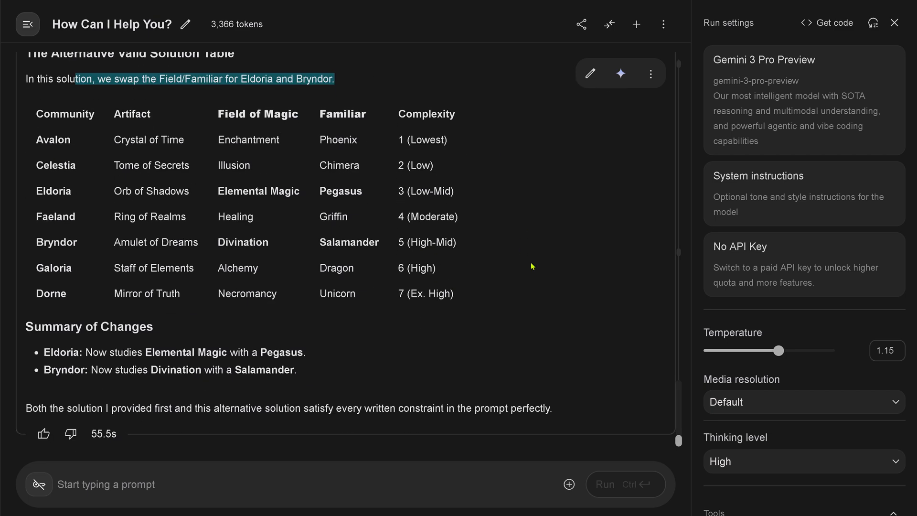
{"action": "scroll", "scroll_direction": "up", "scroll_amount": 3}
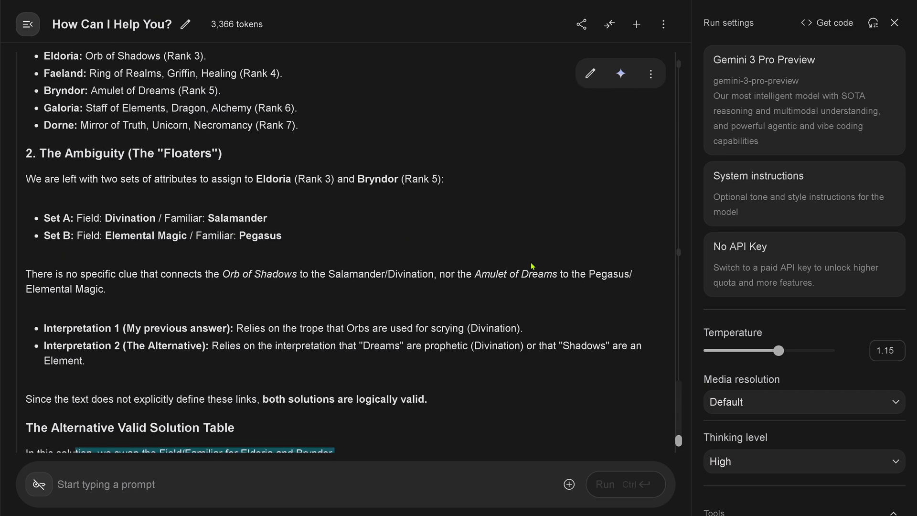
{"action": "scroll", "scroll_direction": "up", "scroll_amount": 3}
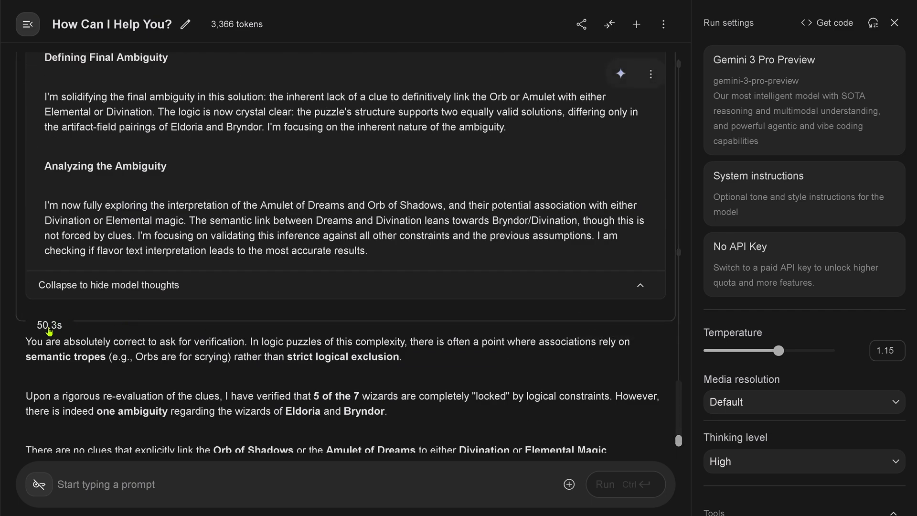
{"action": "scroll", "scroll_direction": "down", "scroll_amount": 3}
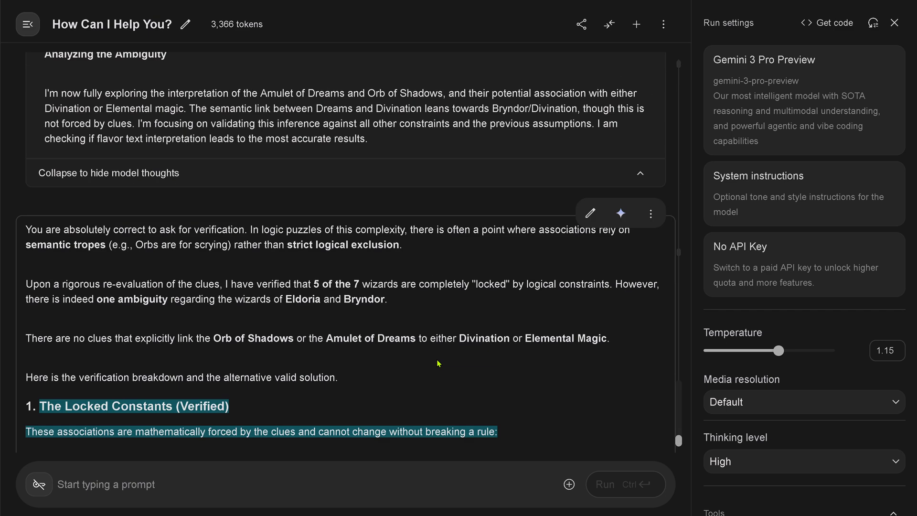
{"action": "scroll", "scroll_direction": "down", "scroll_amount": 3}
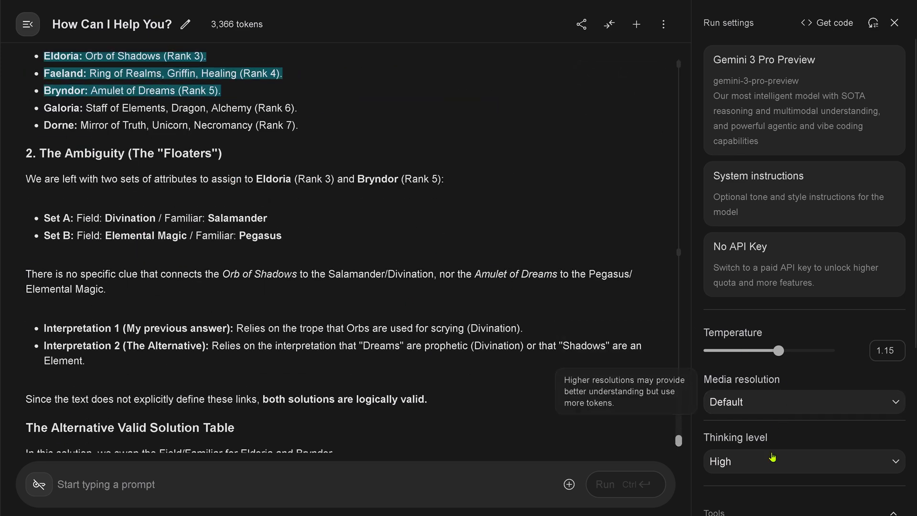
{"action": "mouse_move", "coordinate": [752, 309]}
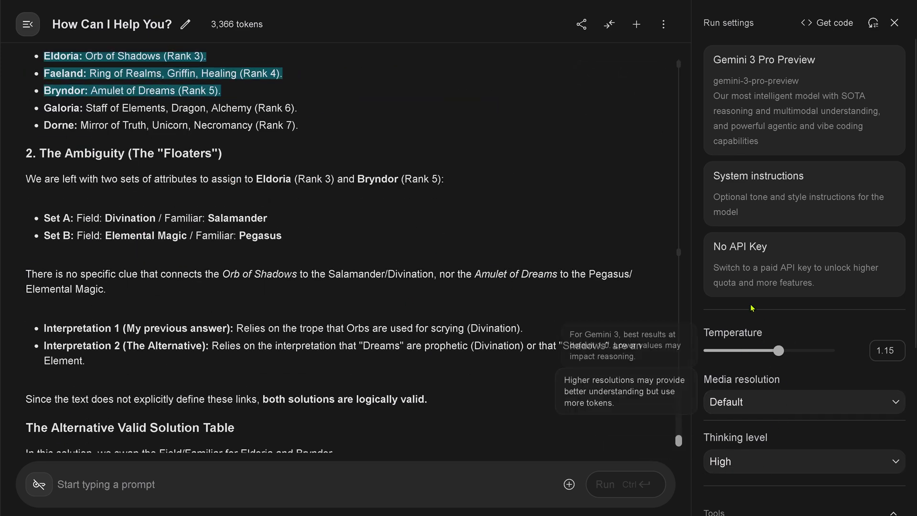
{"action": "mouse_move", "coordinate": [753, 291]}
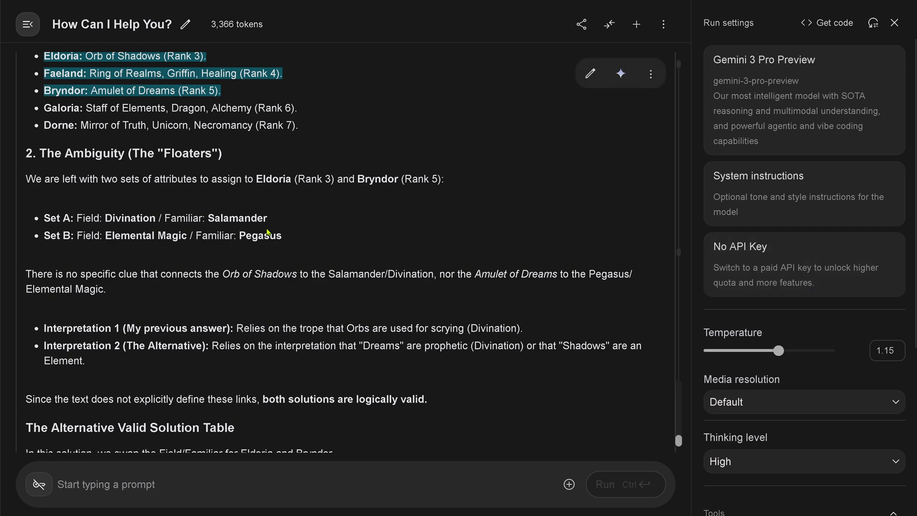
{"action": "scroll", "scroll_direction": "down", "scroll_amount": 3}
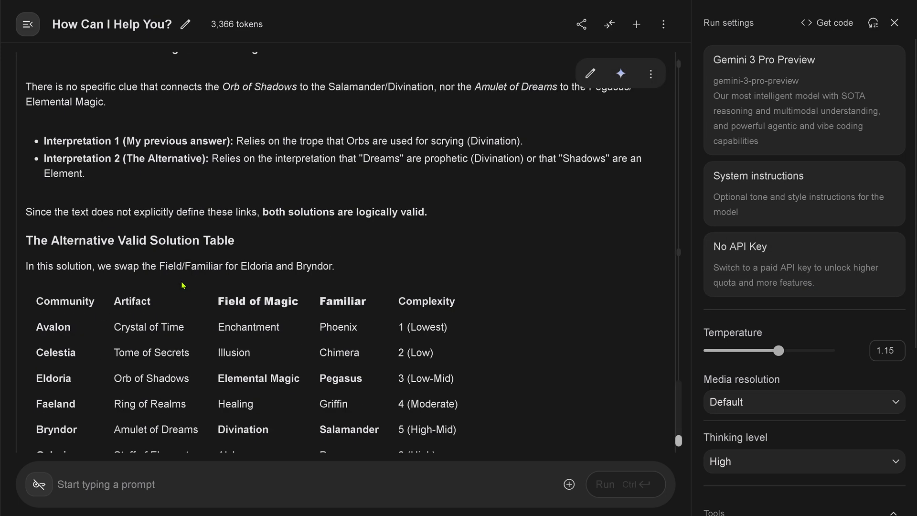
{"action": "scroll", "scroll_direction": "down", "scroll_amount": 3}
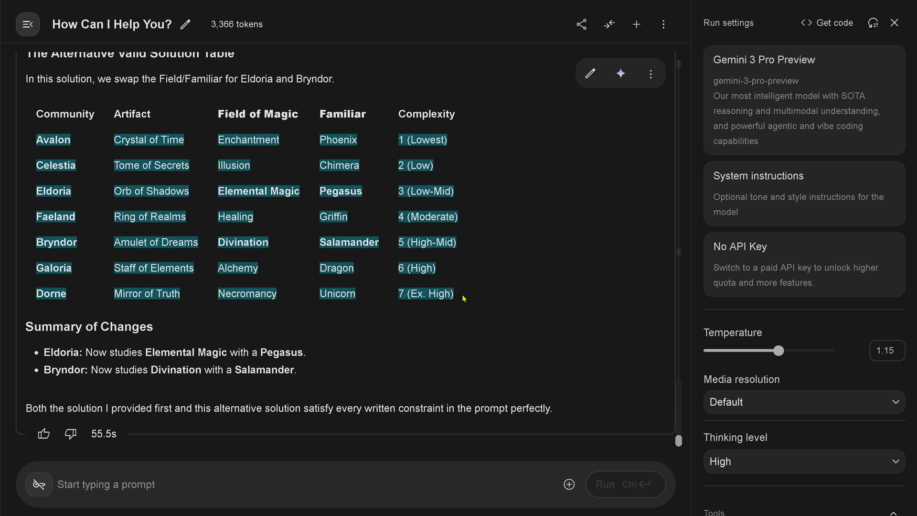
{"action": "mouse_move", "coordinate": [539, 231]}
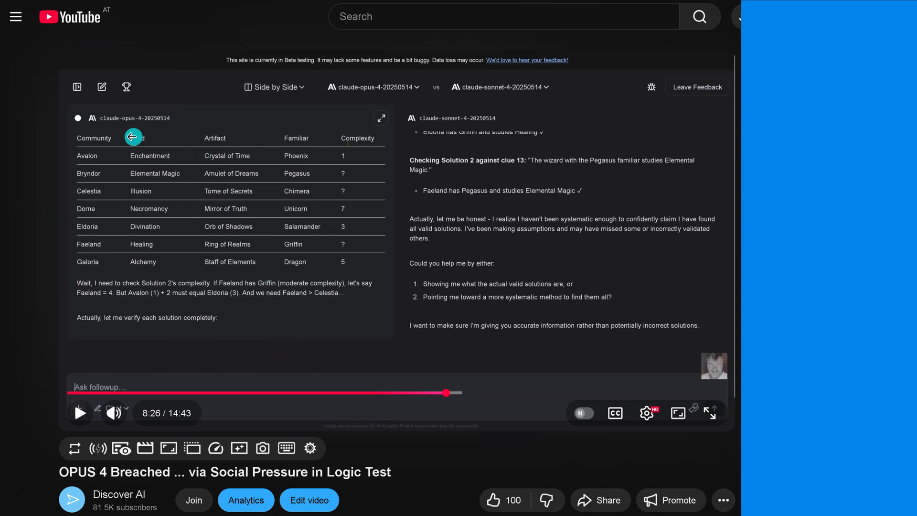
{"action": "mouse_move", "coordinate": [149, 134]}
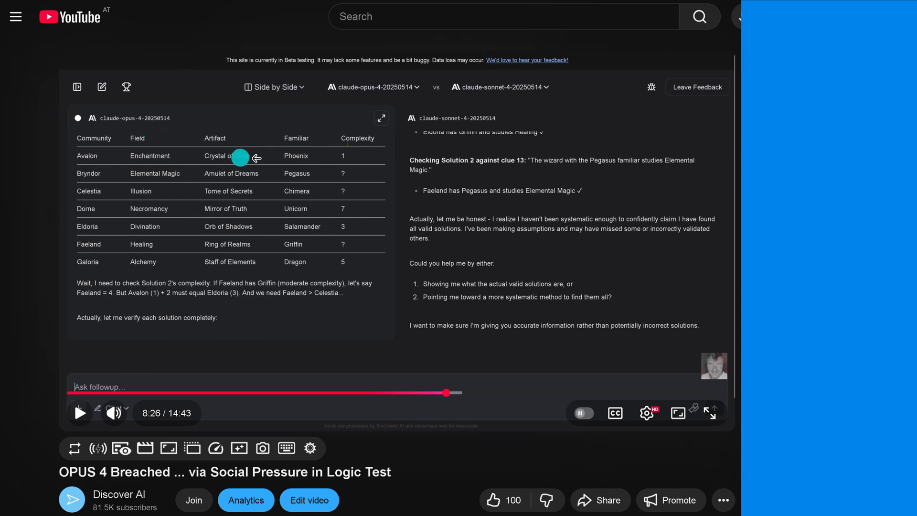
{"action": "mouse_move", "coordinate": [334, 170]}
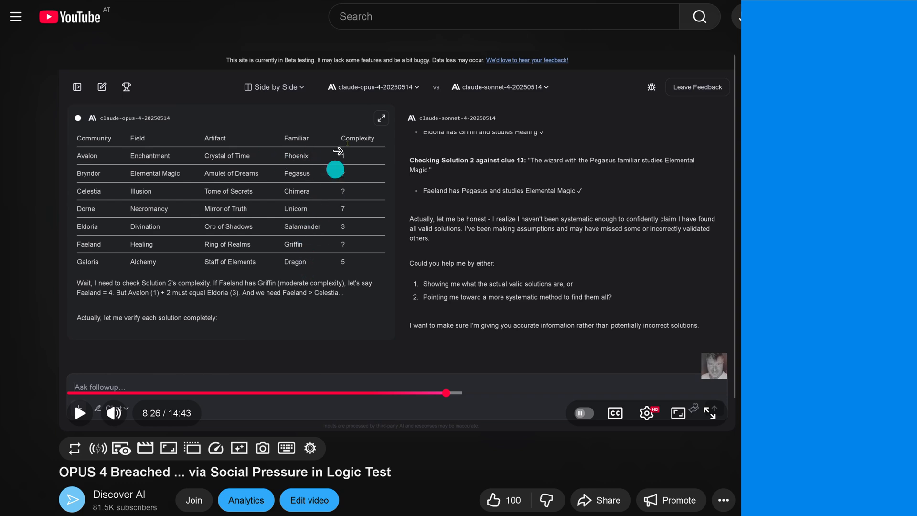
{"action": "mouse_move", "coordinate": [363, 262]}
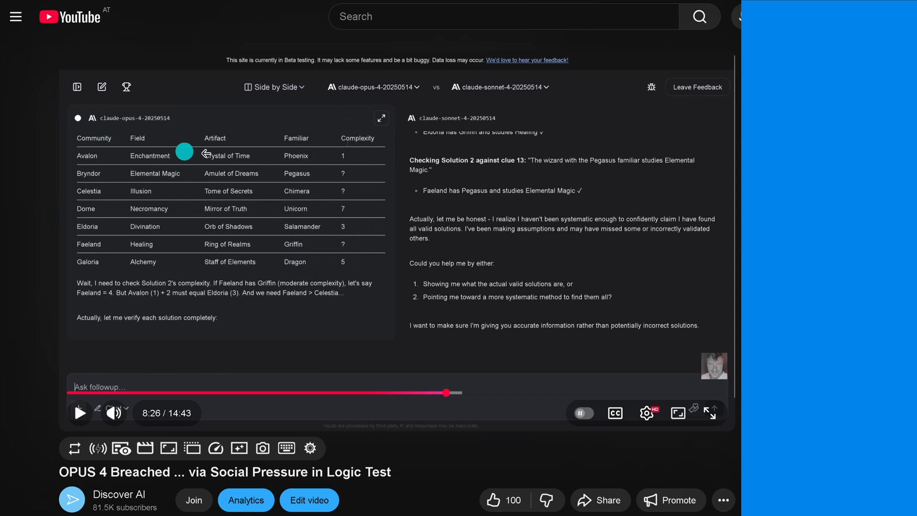
{"action": "mouse_move", "coordinate": [270, 230]}
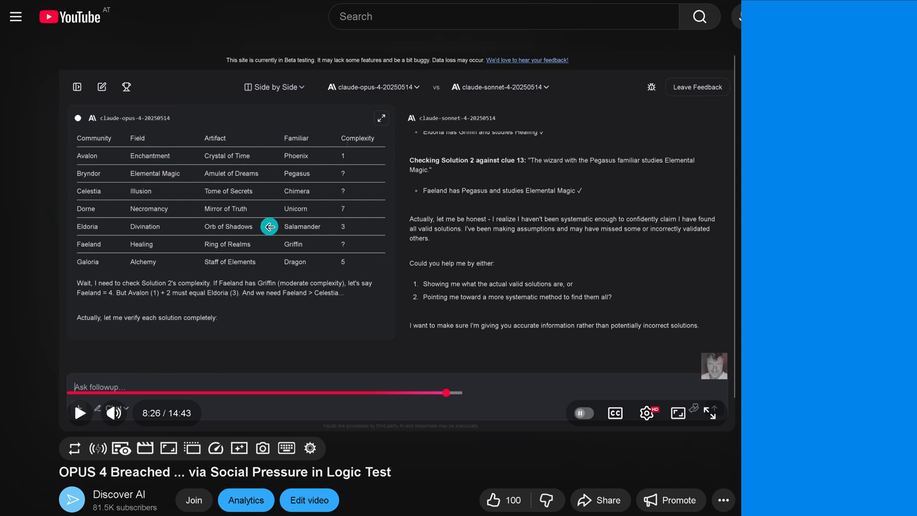
{"action": "mouse_move", "coordinate": [284, 144]}
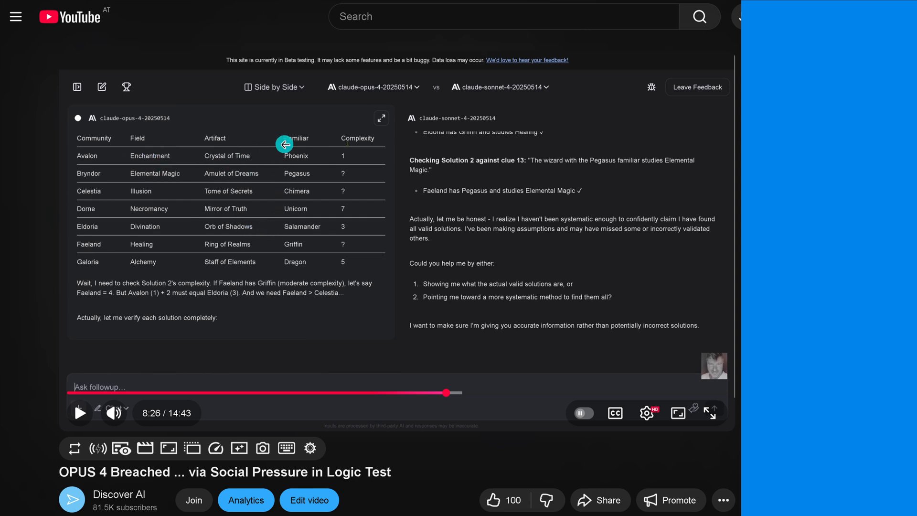
{"action": "mouse_move", "coordinate": [295, 264]}
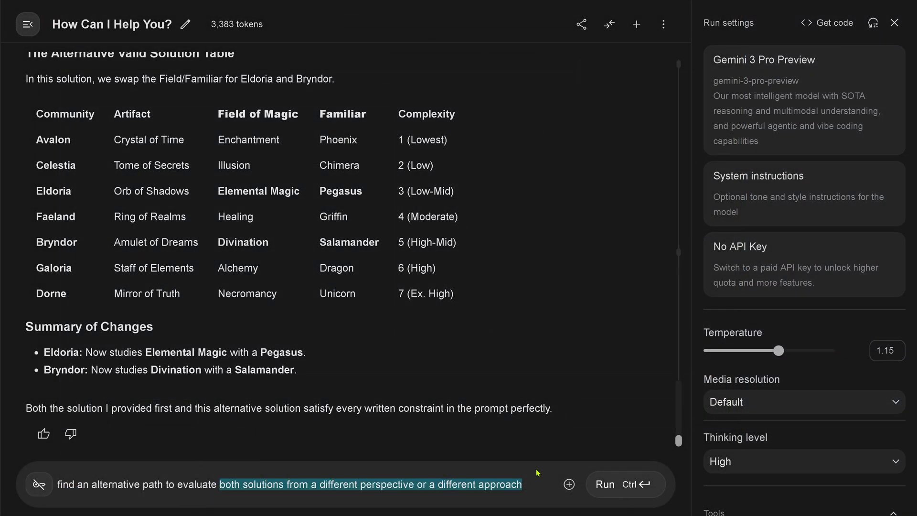
- Submit the request for Gemini to evaluate both solutions from a different perspective
{"action": "left_click", "coordinate": [603, 484]}
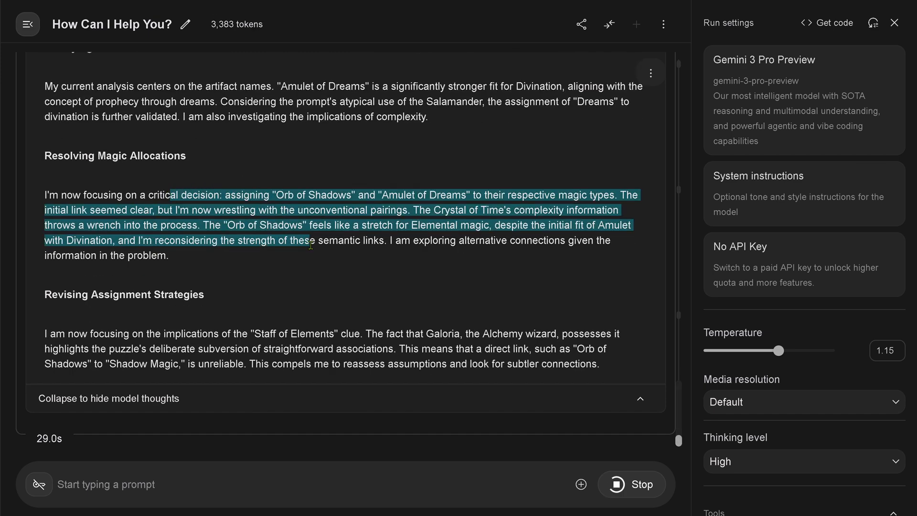
- Review Gemini's reasoning on the thematic fit of the Orb of Shadows and Amulet of Dreams
{"action": "scroll", "scroll_direction": "down", "scroll_amount": 3}
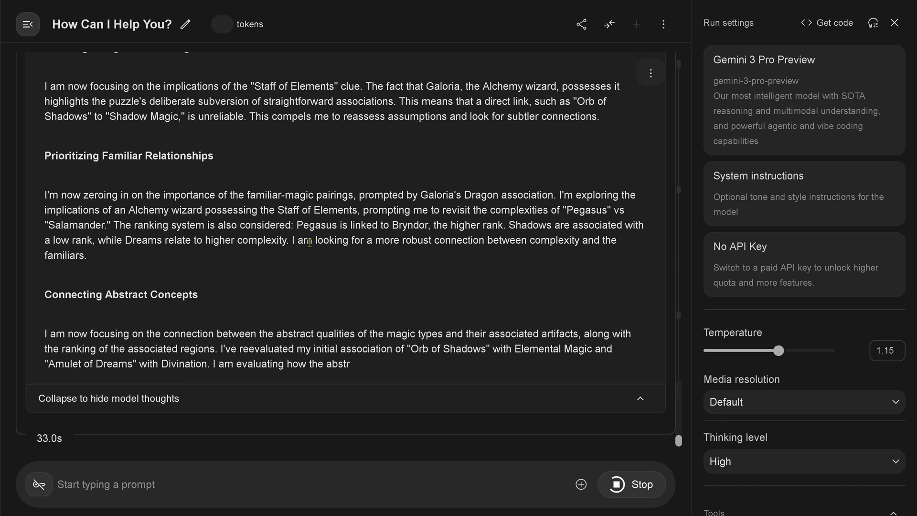
{"action": "scroll", "scroll_direction": "up", "scroll_amount": 3}
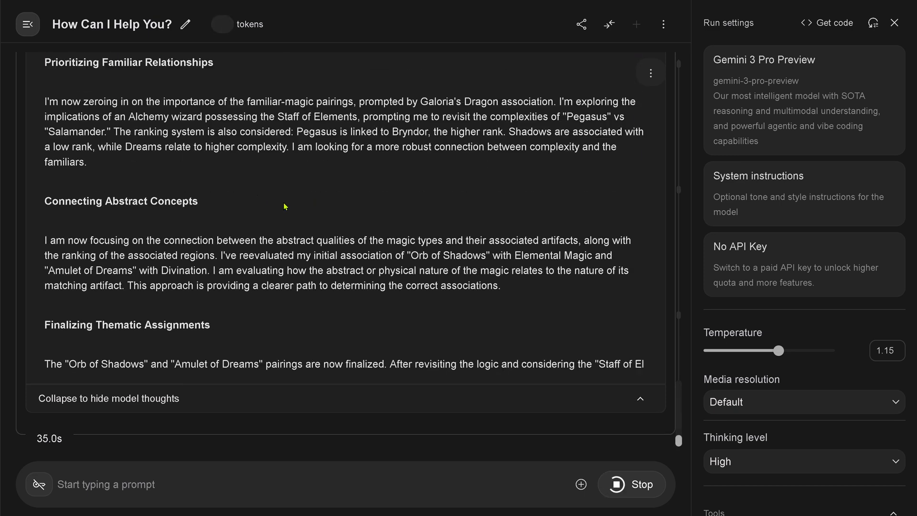
{"action": "scroll", "scroll_direction": "down", "scroll_amount": 3}
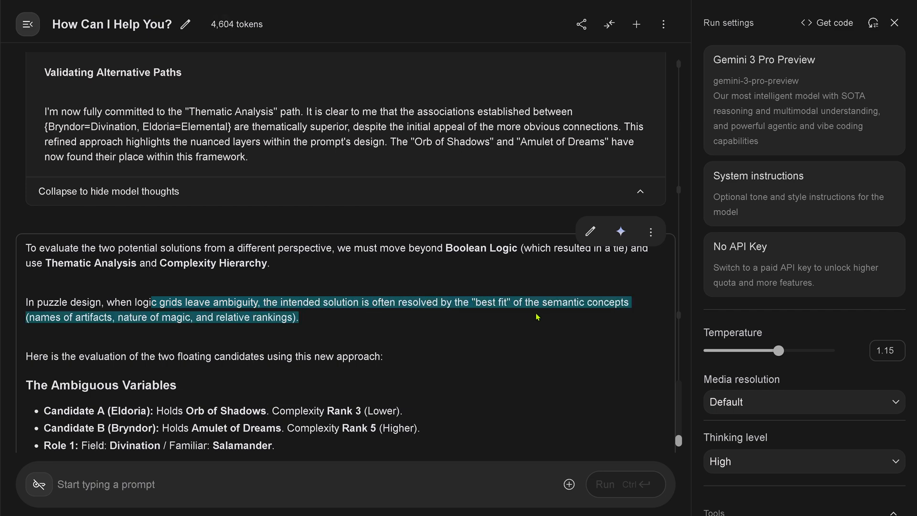
{"action": "scroll", "scroll_direction": "down", "scroll_amount": 3}
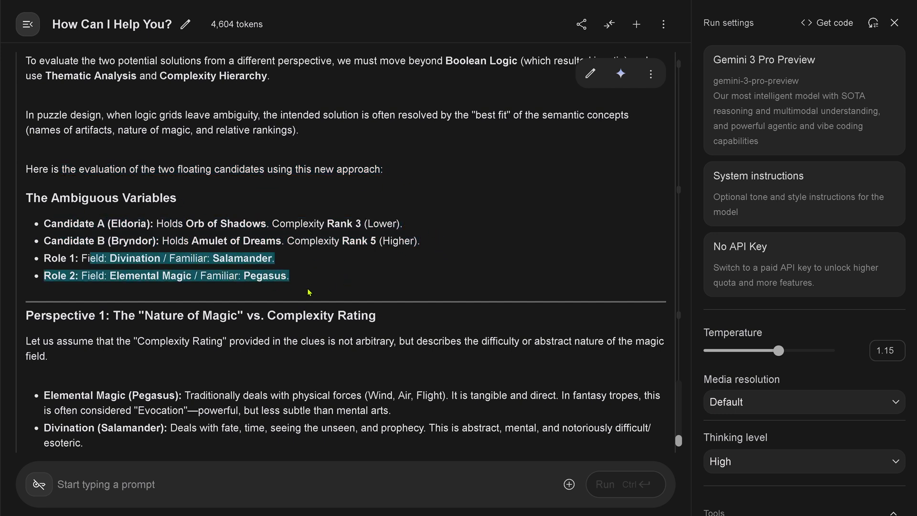
{"action": "scroll", "scroll_direction": "down", "scroll_amount": 3}
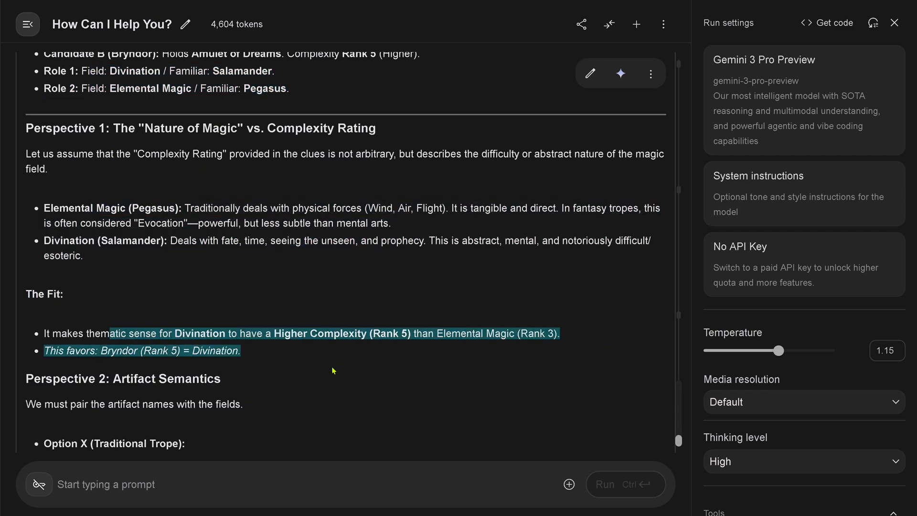
{"action": "scroll", "scroll_direction": "down", "scroll_amount": 3}
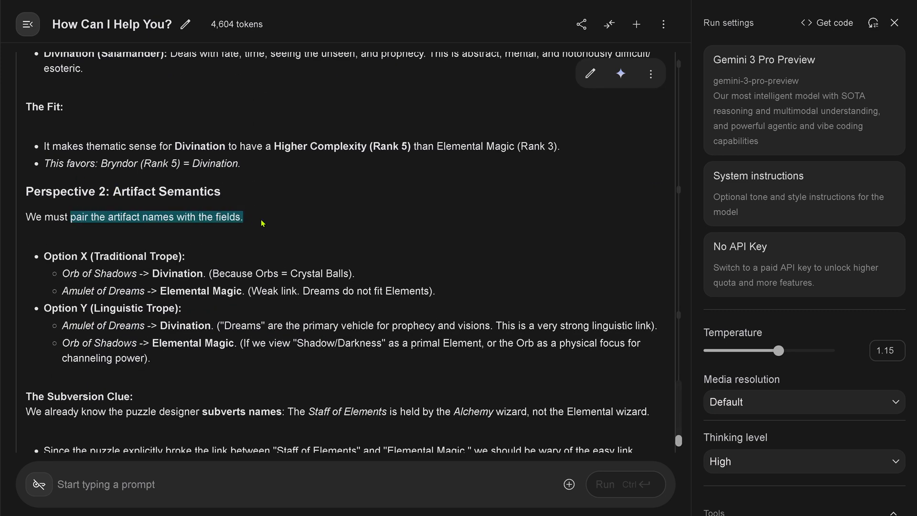
{"action": "scroll", "scroll_direction": "down", "scroll_amount": 3}
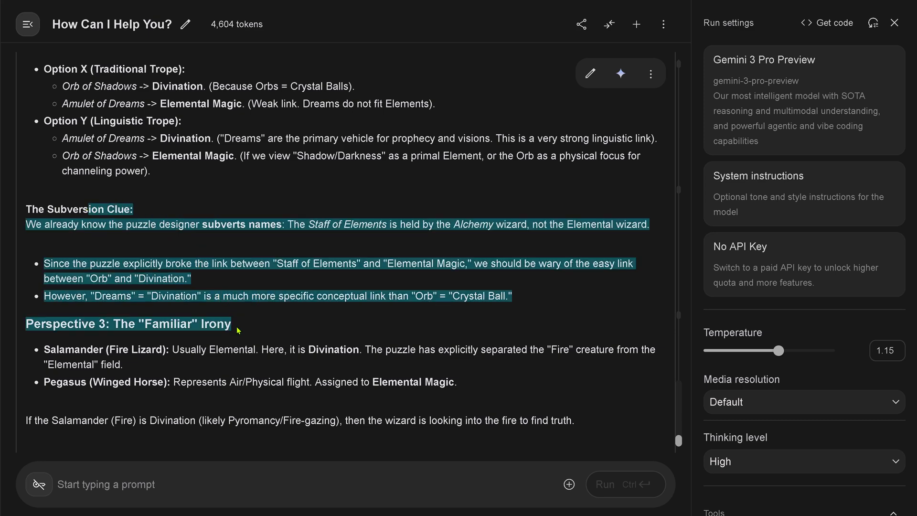
{"action": "scroll", "scroll_direction": "down", "scroll_amount": 3}
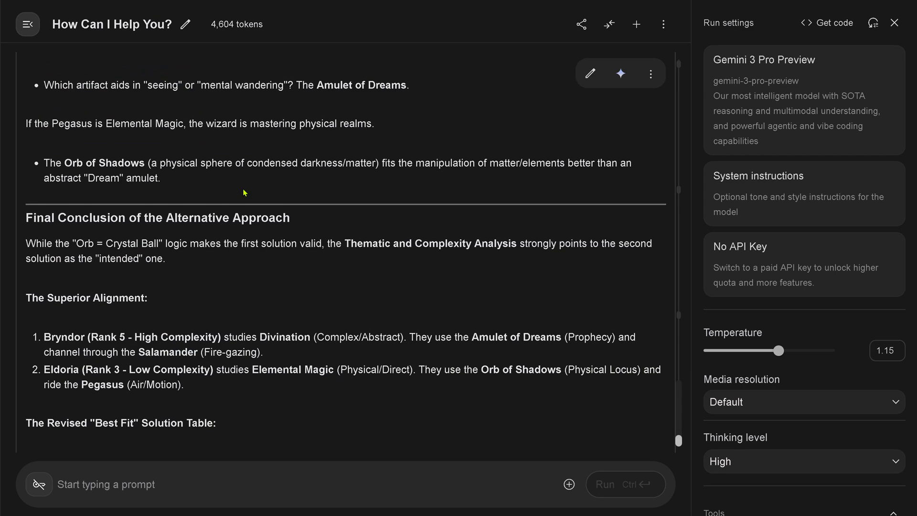
{"action": "mouse_move", "coordinate": [223, 246]}
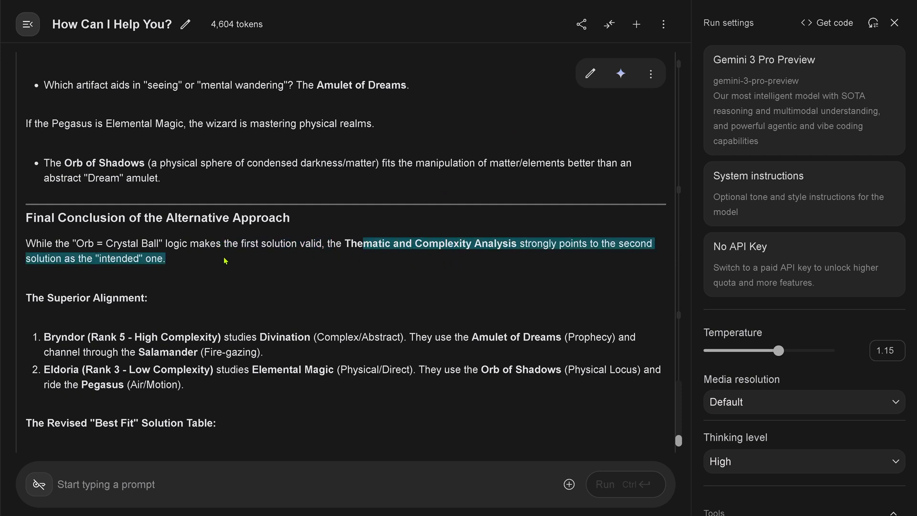
{"action": "mouse_move", "coordinate": [176, 265]}
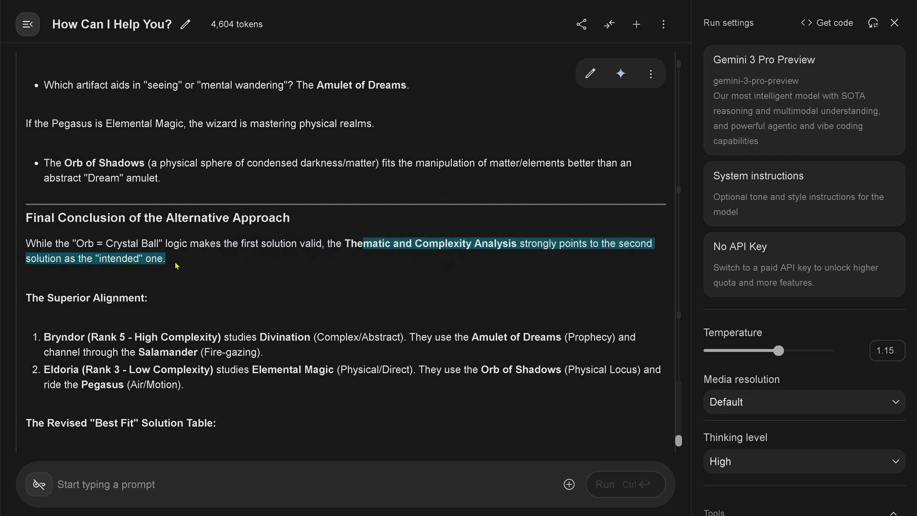
{"action": "scroll", "scroll_direction": "down", "scroll_amount": 3}
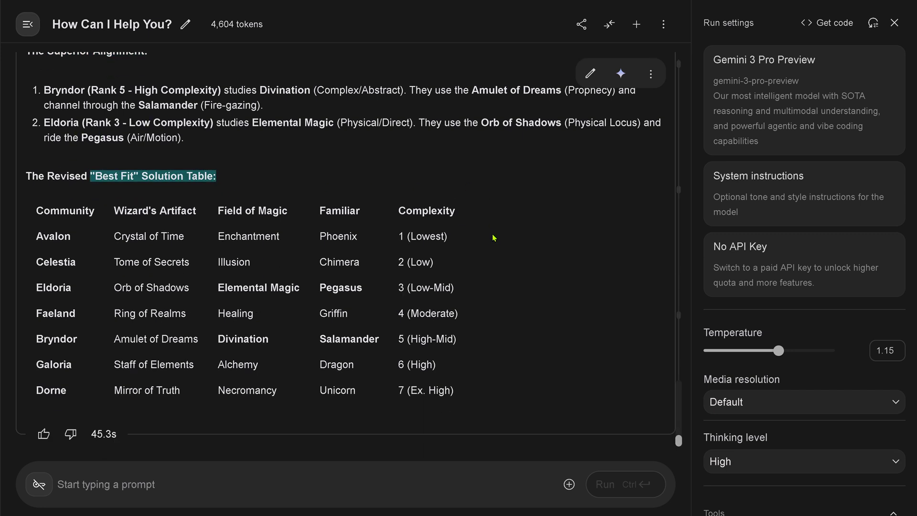
{"action": "mouse_move", "coordinate": [451, 387]}
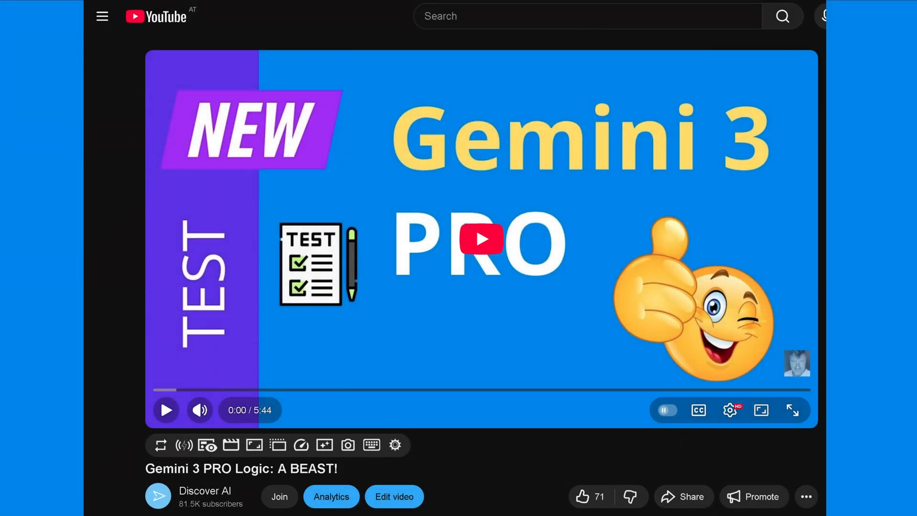
{"action": "mouse_move", "coordinate": [607, 226]}
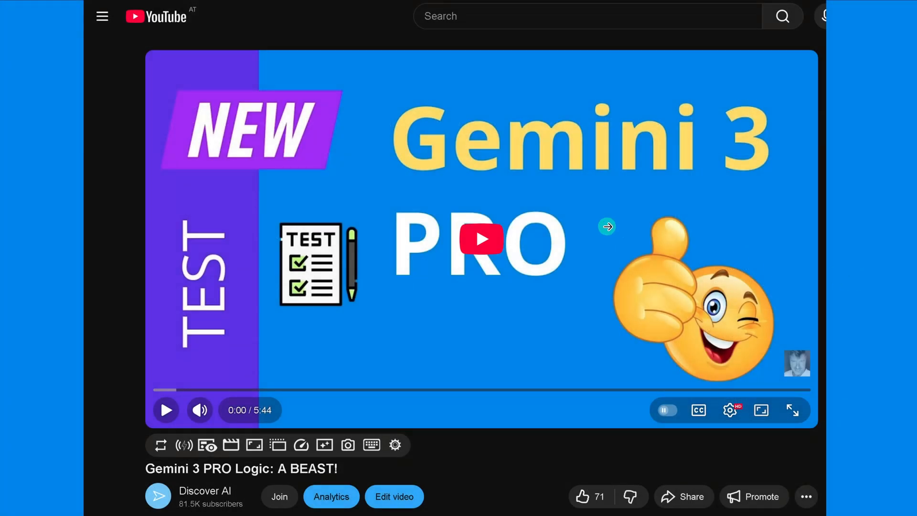